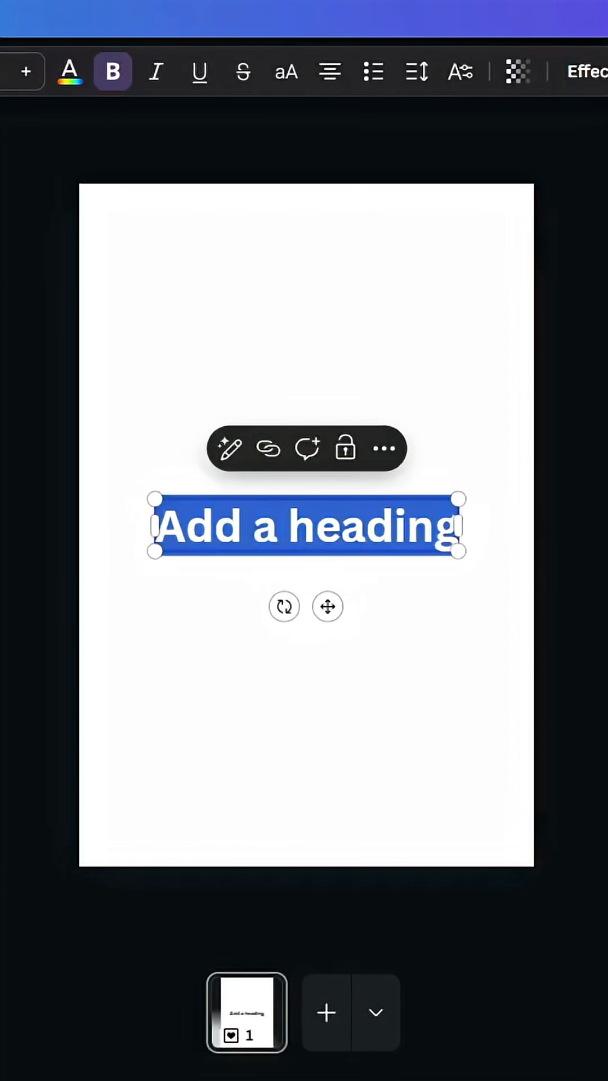
Replace the heading with the word 'Text' and set it in the Rollerin script font.
{"action": "double_click", "coordinate": [306, 525]}
{"action": "type", "text": "ro"}
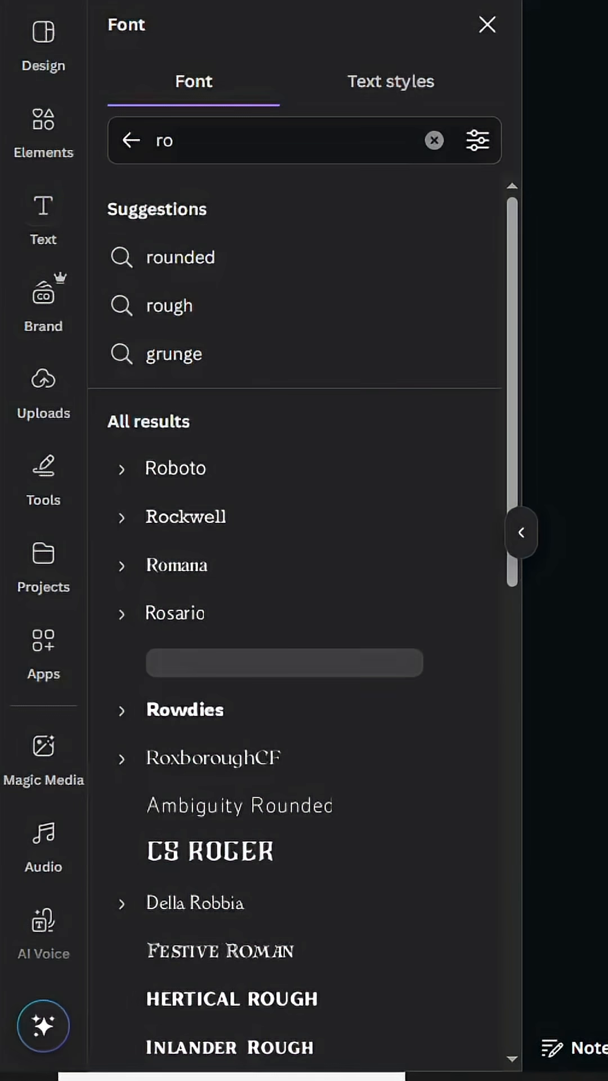
{"action": "left_click", "coordinate": [284, 662]}
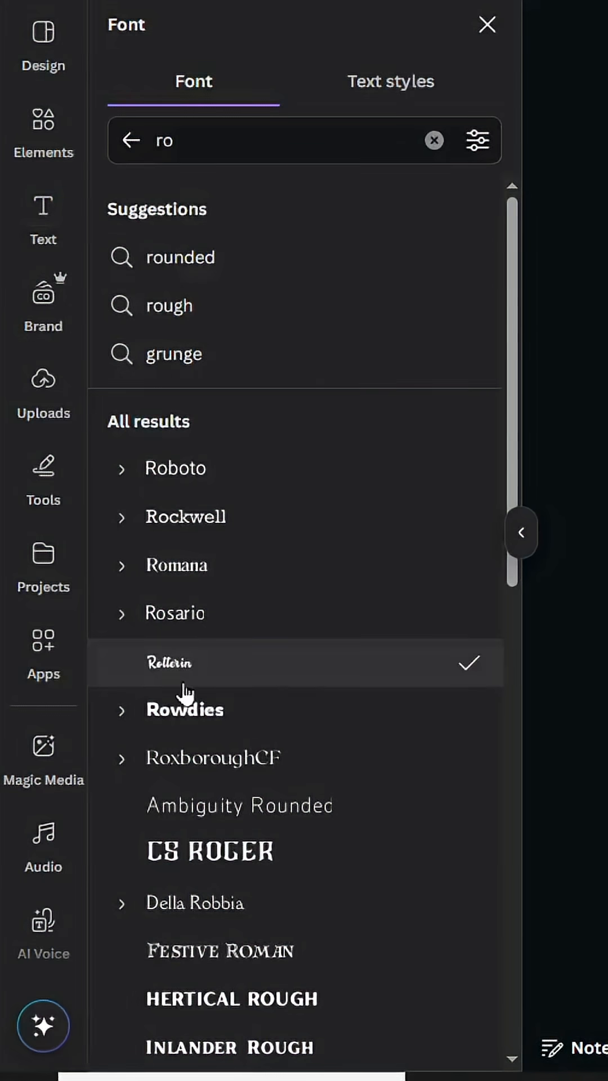
{"action": "left_click", "coordinate": [169, 662]}
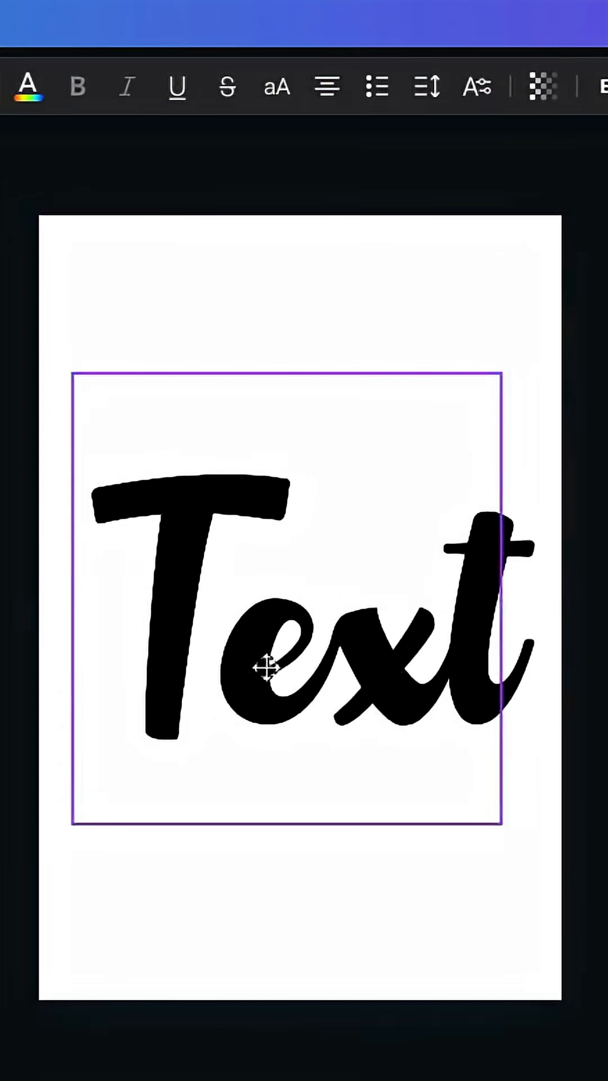
Recolour the word 'Text' to an amber orange (#FFBF00) via the colour picker.
{"action": "left_click", "coordinate": [269, 665]}
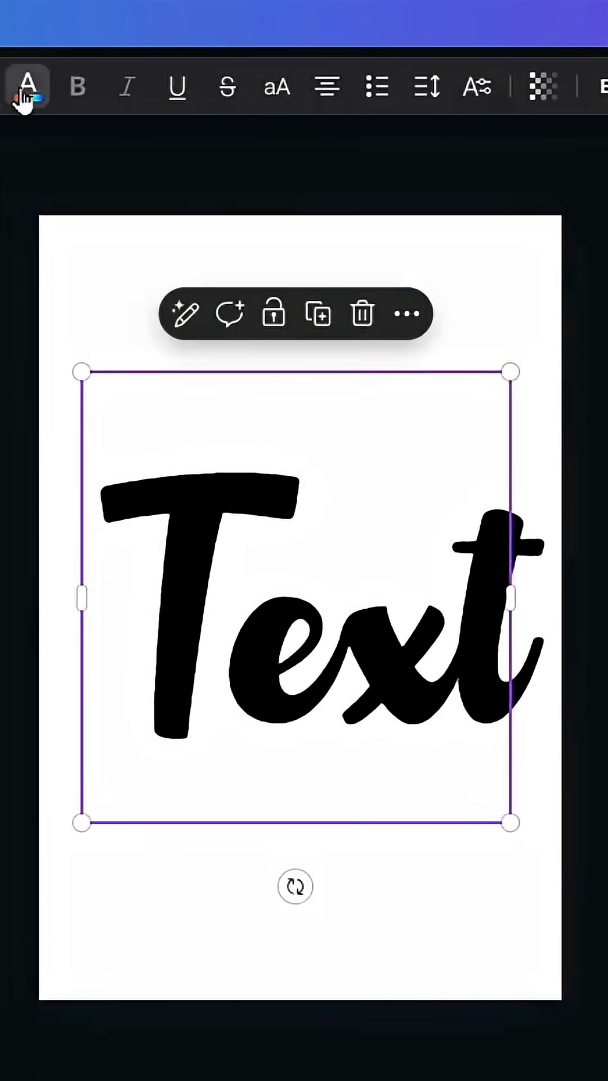
{"action": "left_click", "coordinate": [27, 87]}
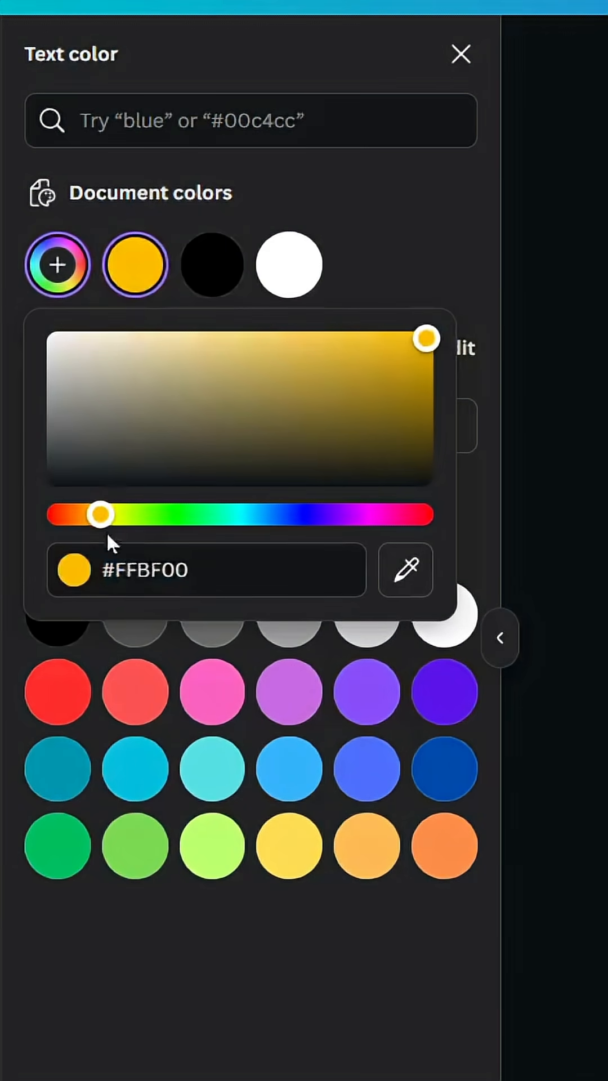
{"action": "left_click", "coordinate": [461, 54]}
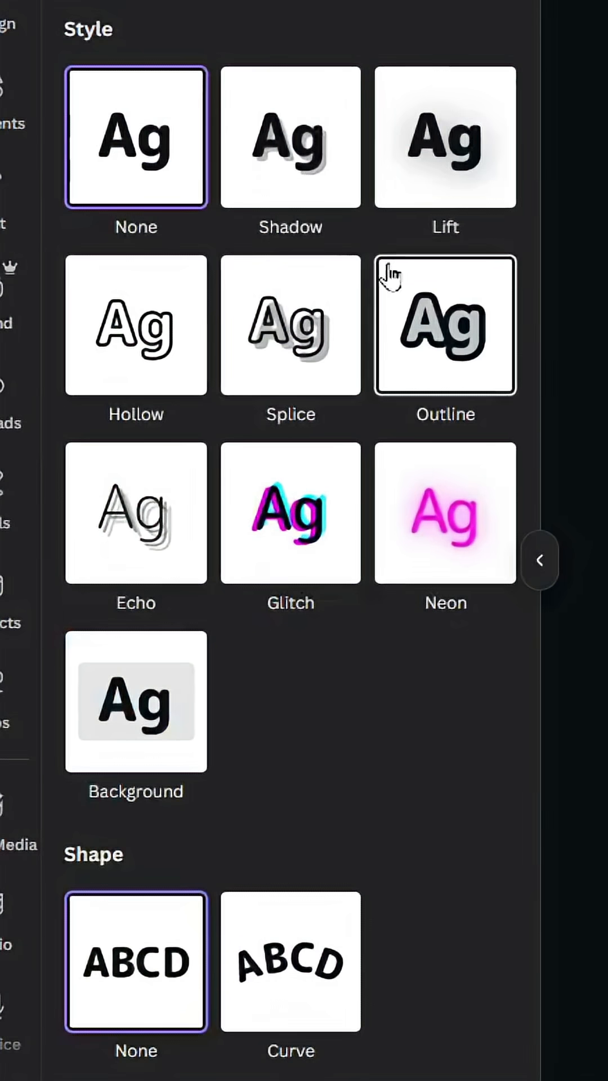
Add a thick Outline effect coloured the same orange (#ffa100) as the text fill.
{"action": "left_click", "coordinate": [445, 323]}
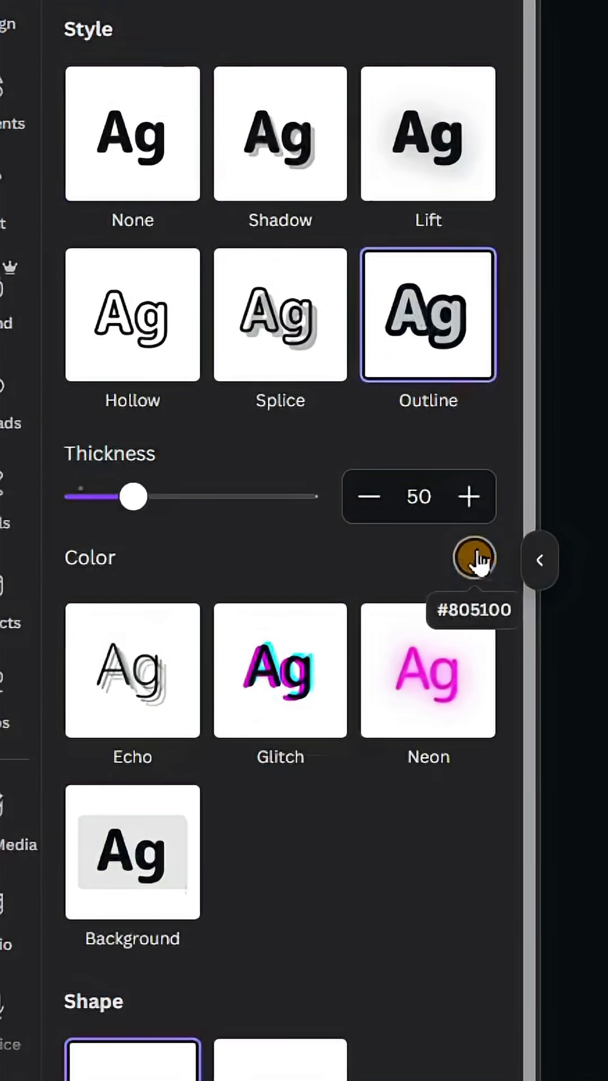
{"action": "left_click", "coordinate": [473, 557]}
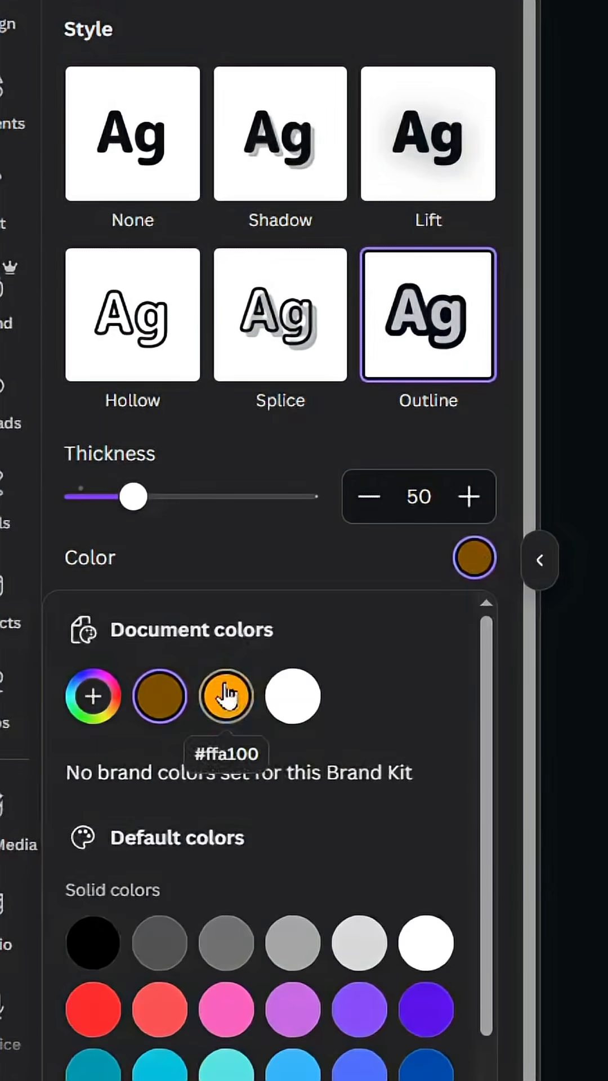
{"action": "left_click", "coordinate": [227, 695]}
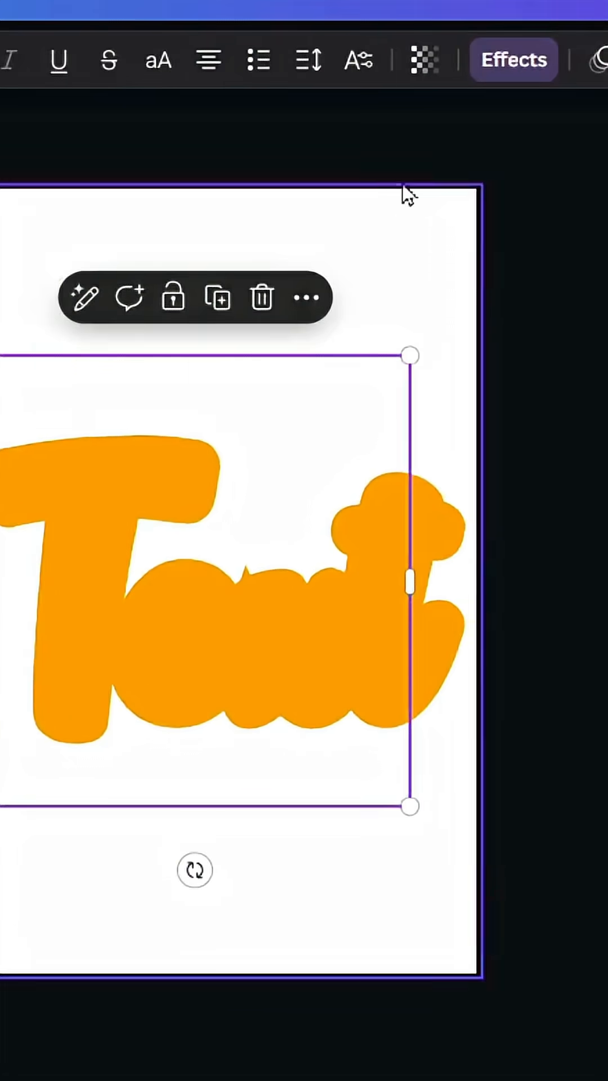
Add a Shadow effect with offset 15, direction 30, blur 30 and a pink-orange colour.
{"action": "left_click", "coordinate": [513, 60]}
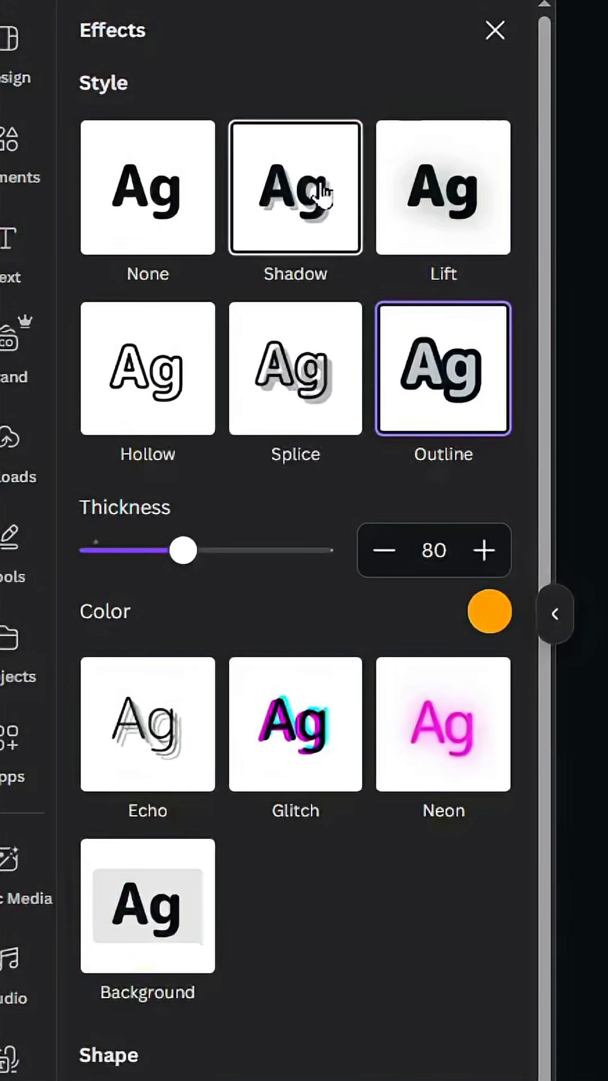
{"action": "mouse_move", "coordinate": [302, 220]}
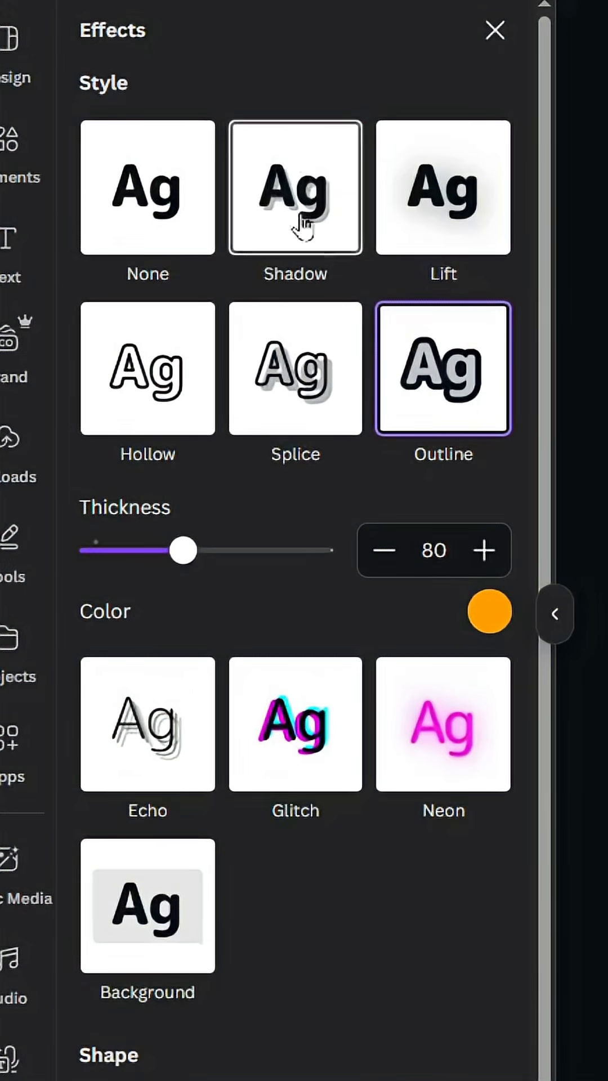
{"action": "left_click", "coordinate": [294, 186]}
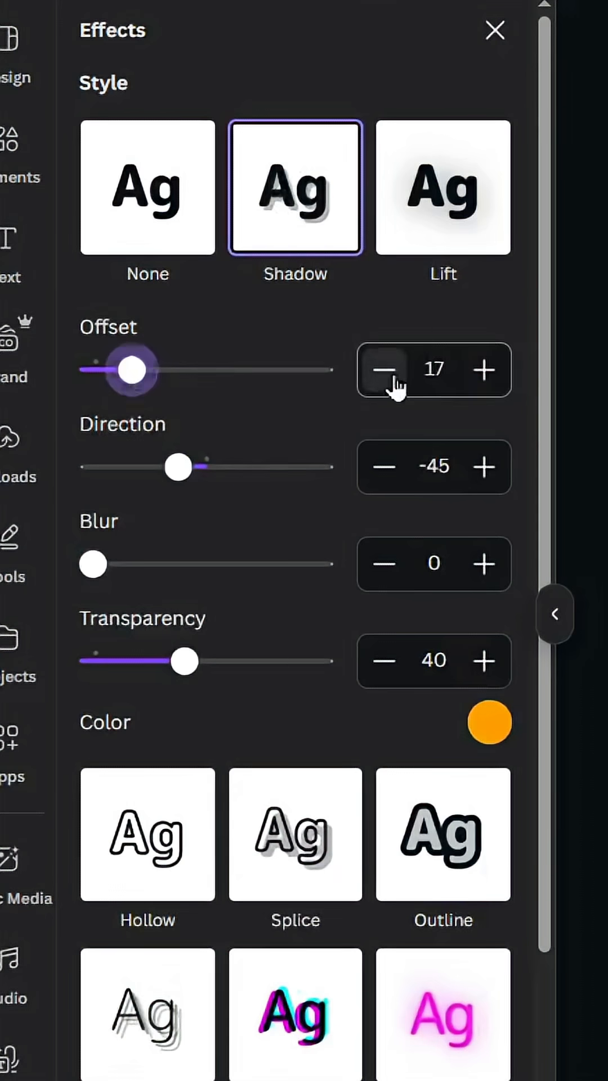
{"action": "left_click", "coordinate": [384, 370]}
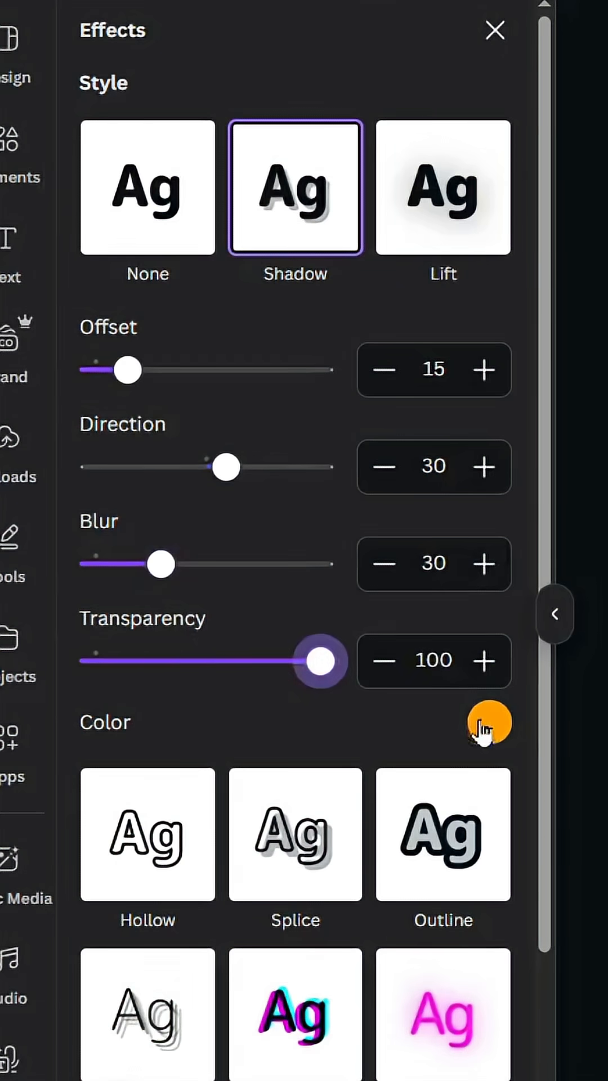
{"action": "left_click", "coordinate": [490, 722]}
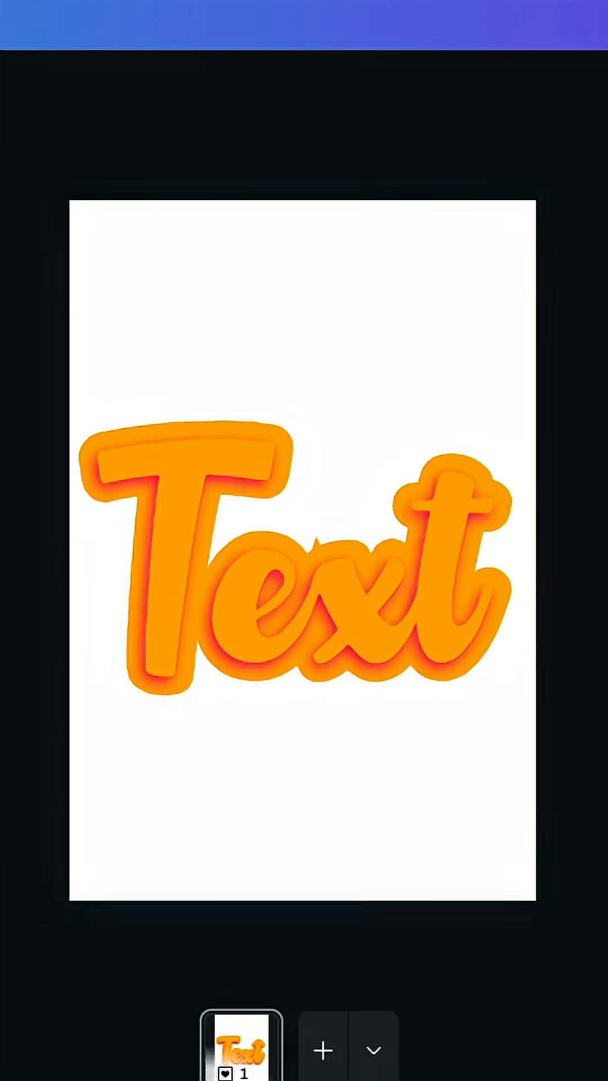
Export the design as a PNG with a transparent background.
{"action": "left_click", "coordinate": [153, 614]}
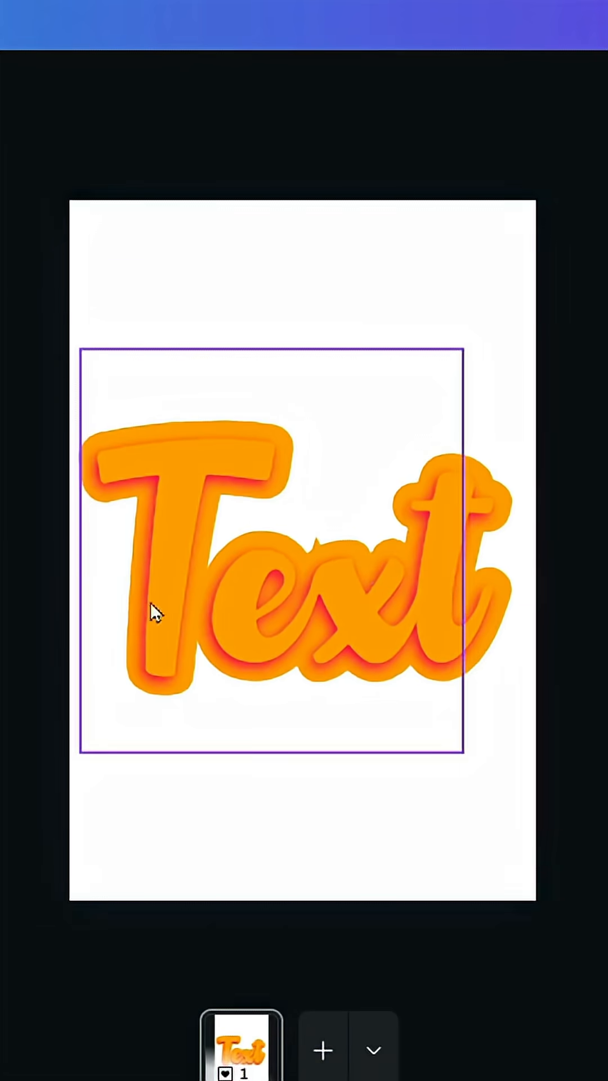
{"action": "left_click", "coordinate": [491, 78]}
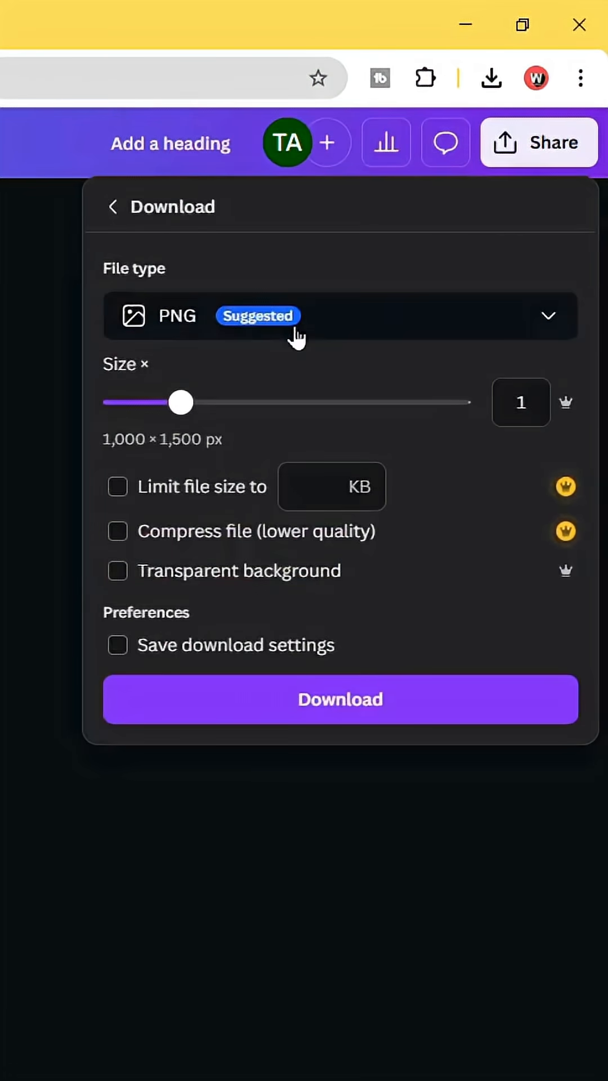
{"action": "left_click", "coordinate": [117, 571]}
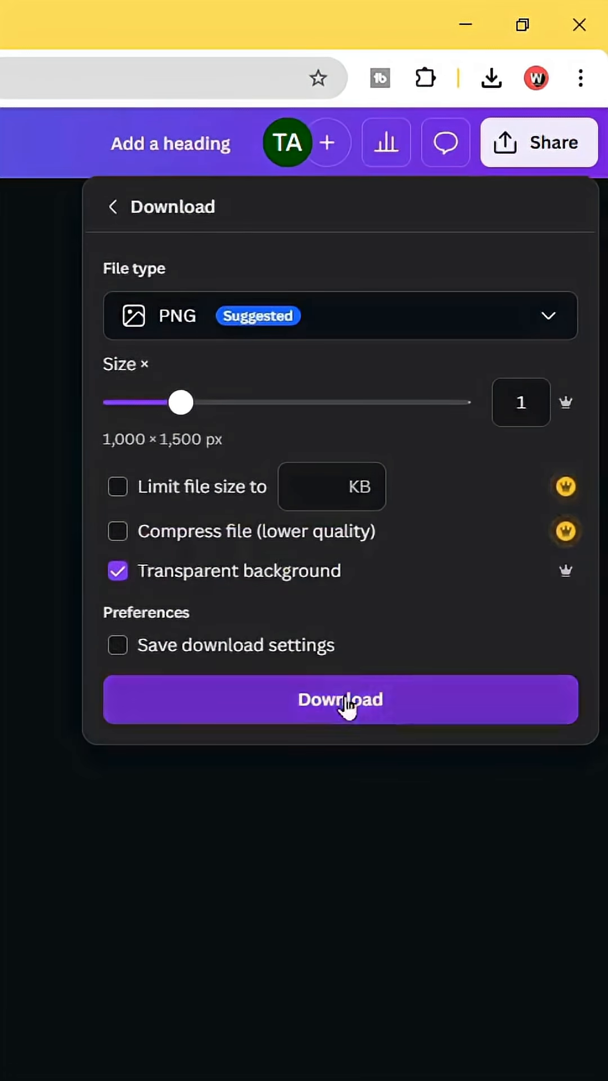
{"action": "left_click", "coordinate": [339, 699]}
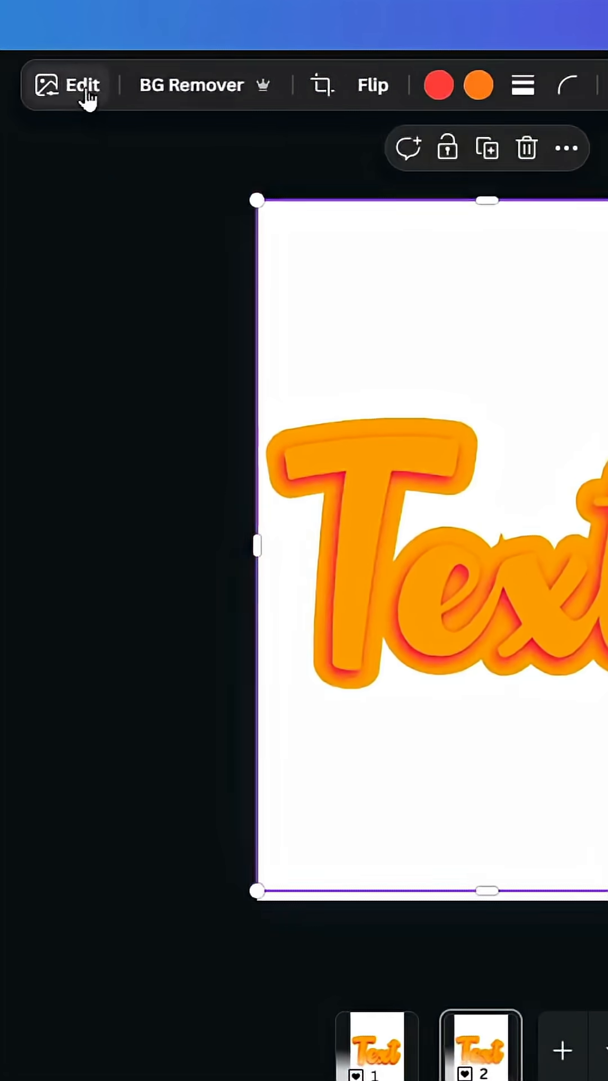
Apply a Glow shadow with adjusted blur to the imported Text image on page two.
{"action": "left_click", "coordinate": [66, 85]}
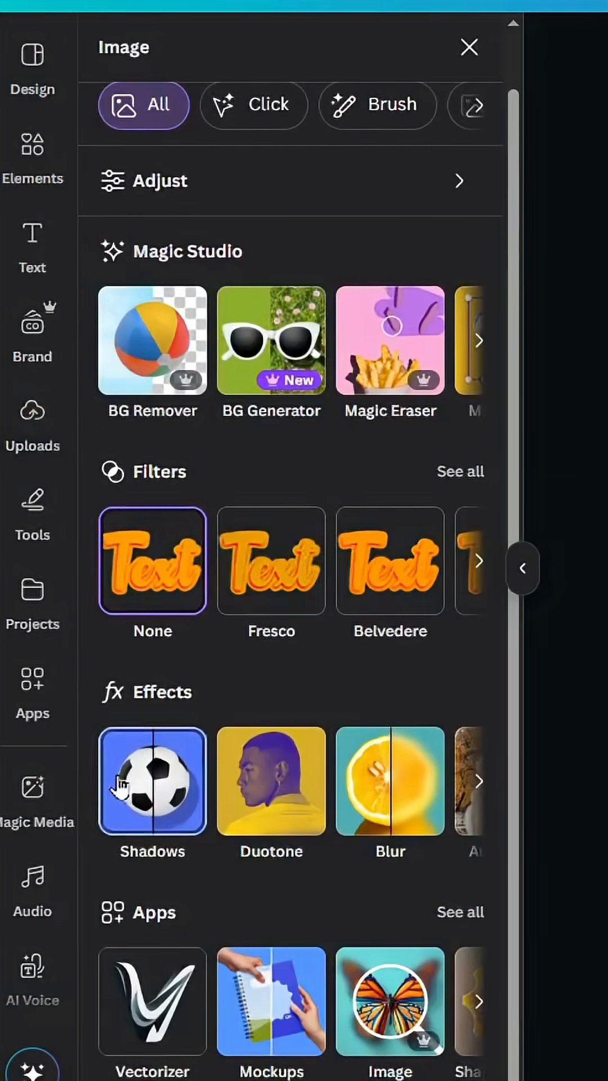
{"action": "left_click", "coordinate": [152, 781]}
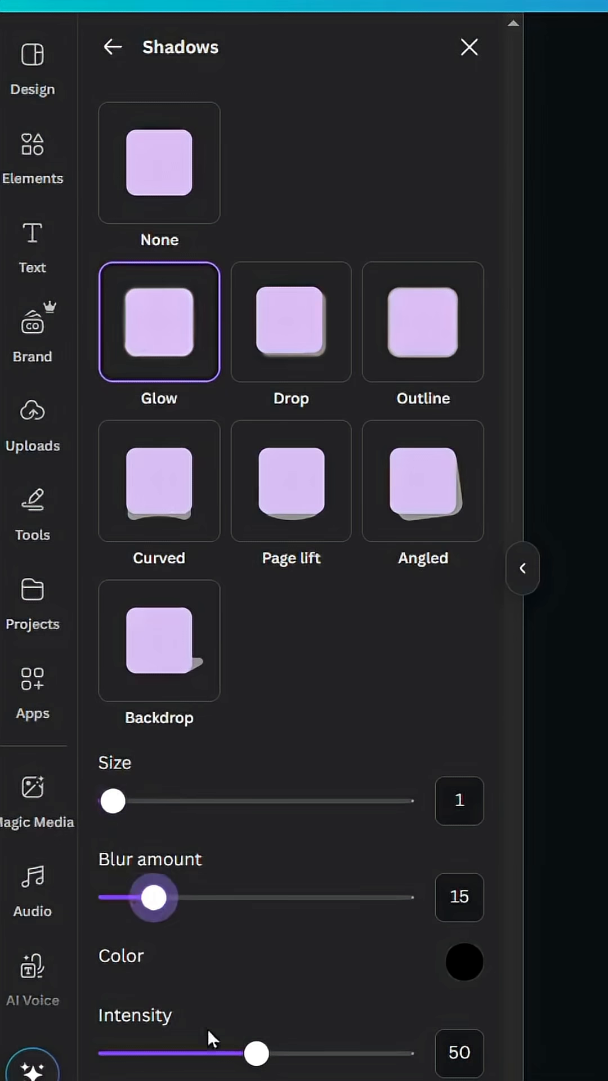
{"action": "left_click", "coordinate": [469, 47]}
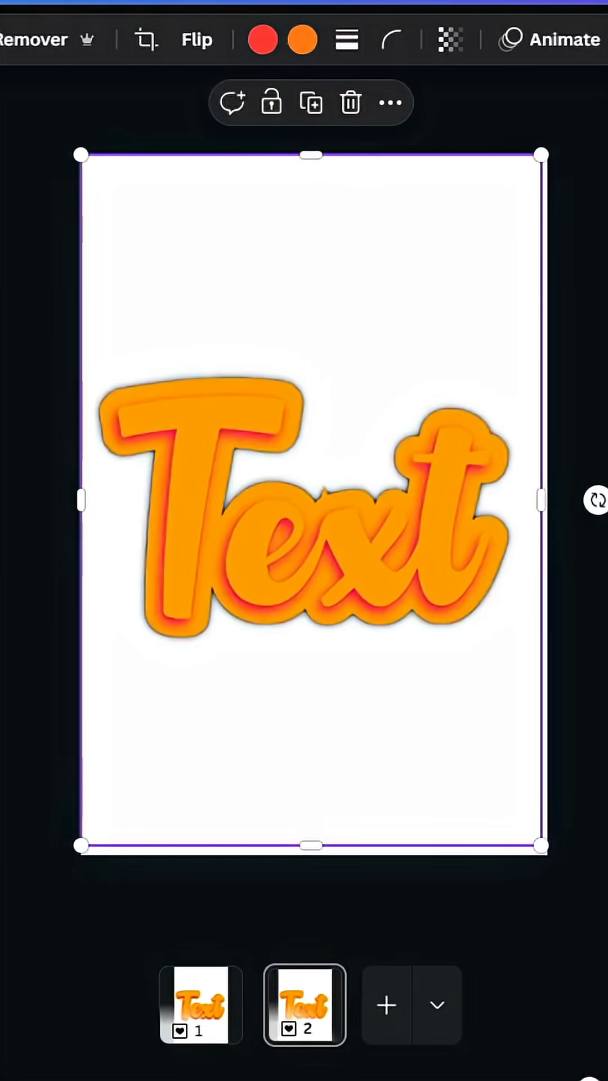